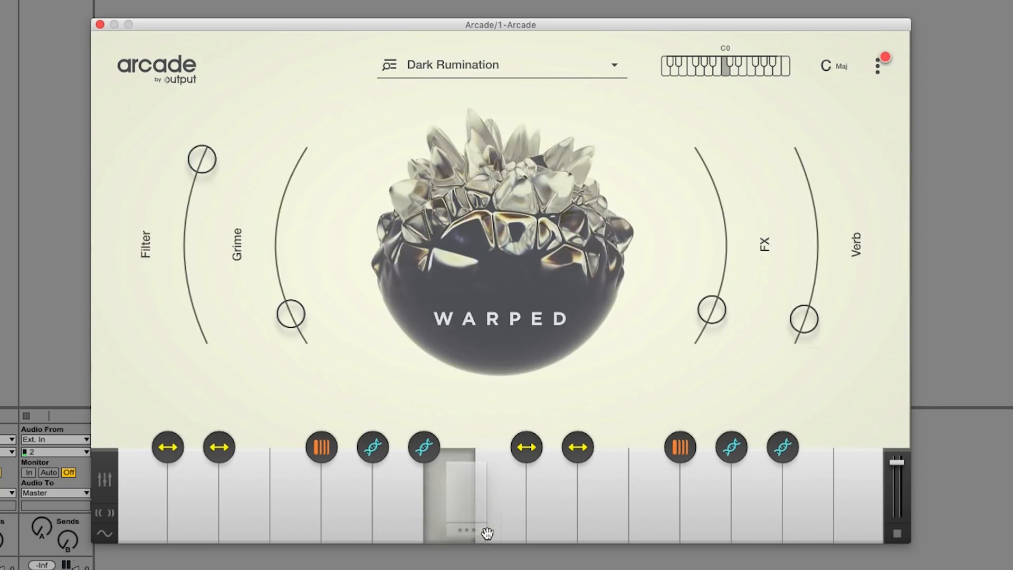
- Briefly view a key's loop settings, then reveal the main menu with the Update Arcade notice
left_click(462, 529)
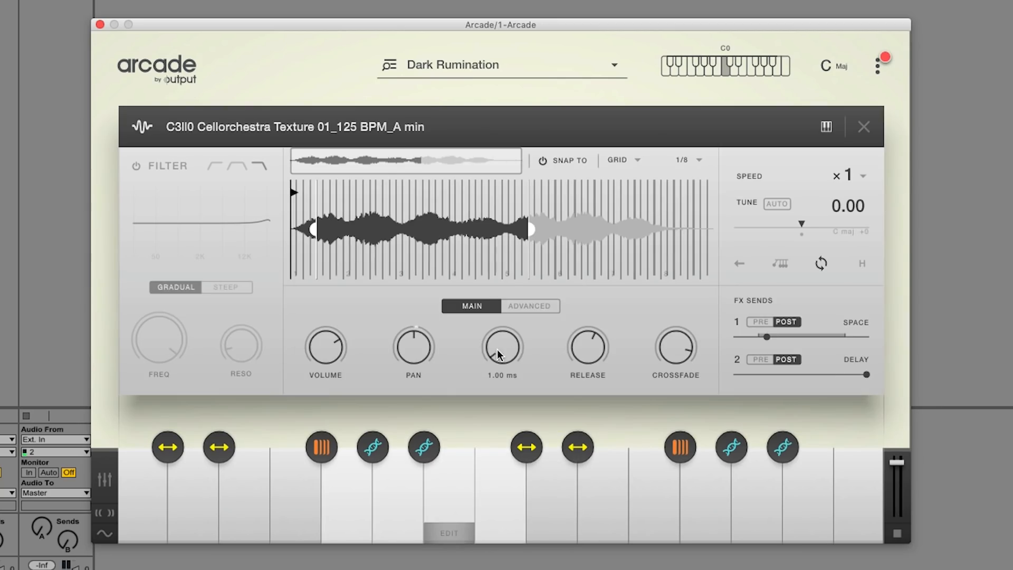
left_click(863, 127)
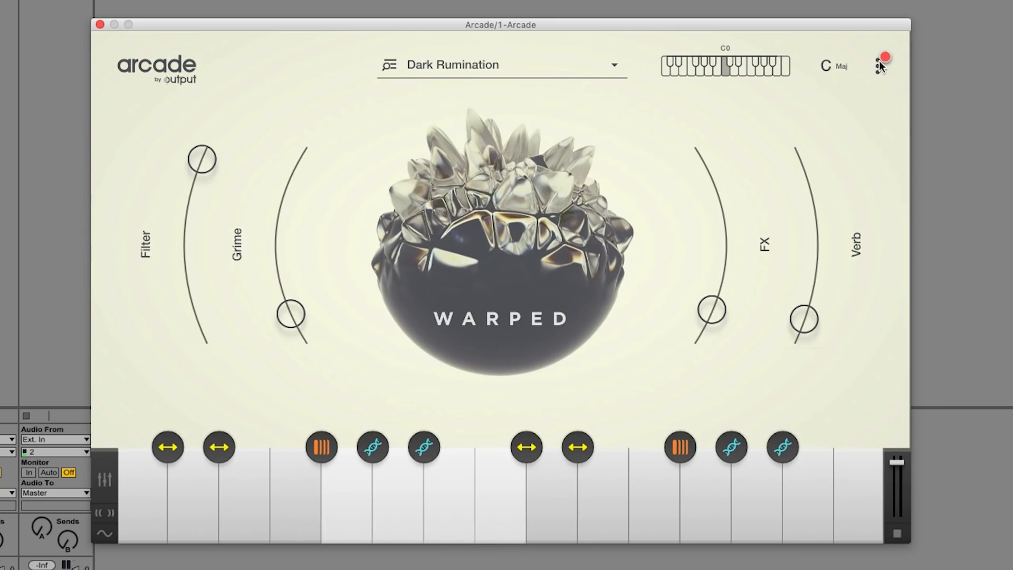
left_click(879, 61)
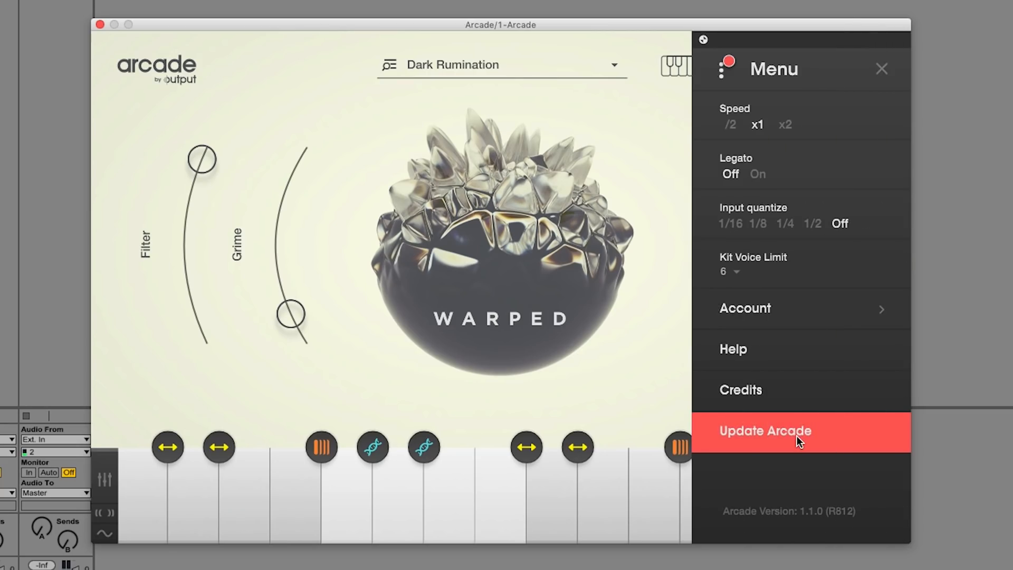
- Download all 27 remaining kits of the Instead Of Hi-Hats collection from the browser
left_click(877, 65)
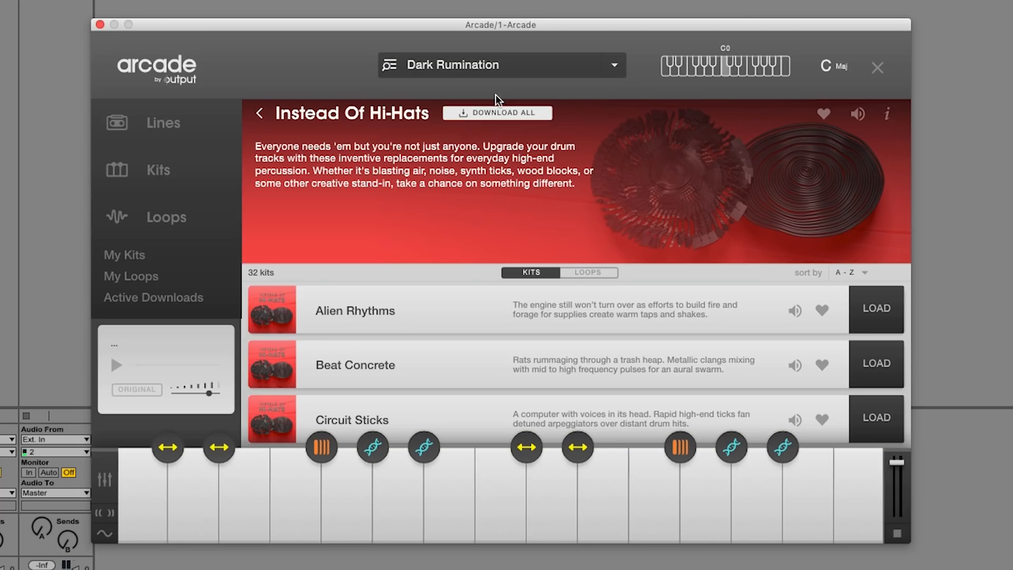
left_click(496, 113)
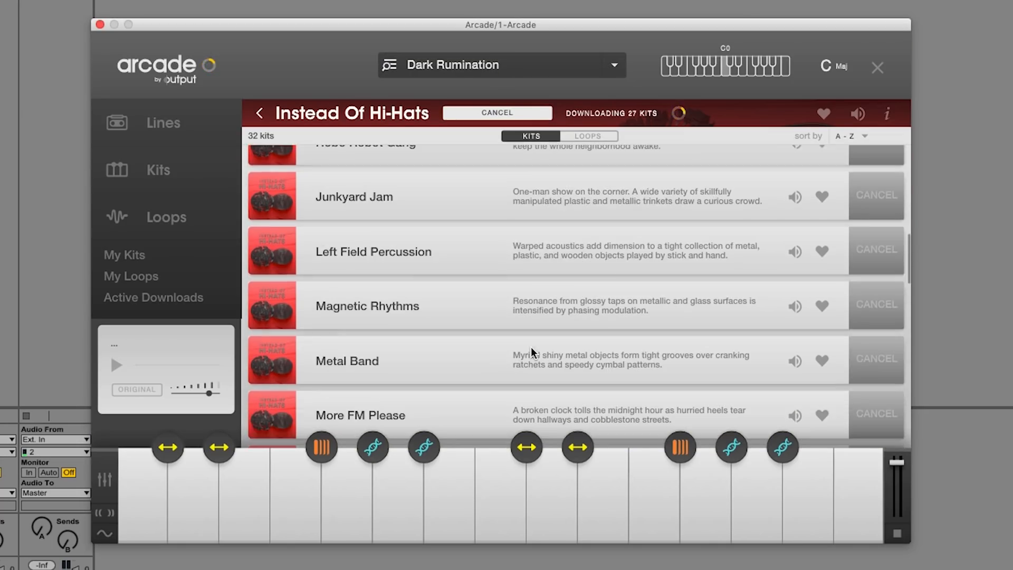
scroll("down", 3)
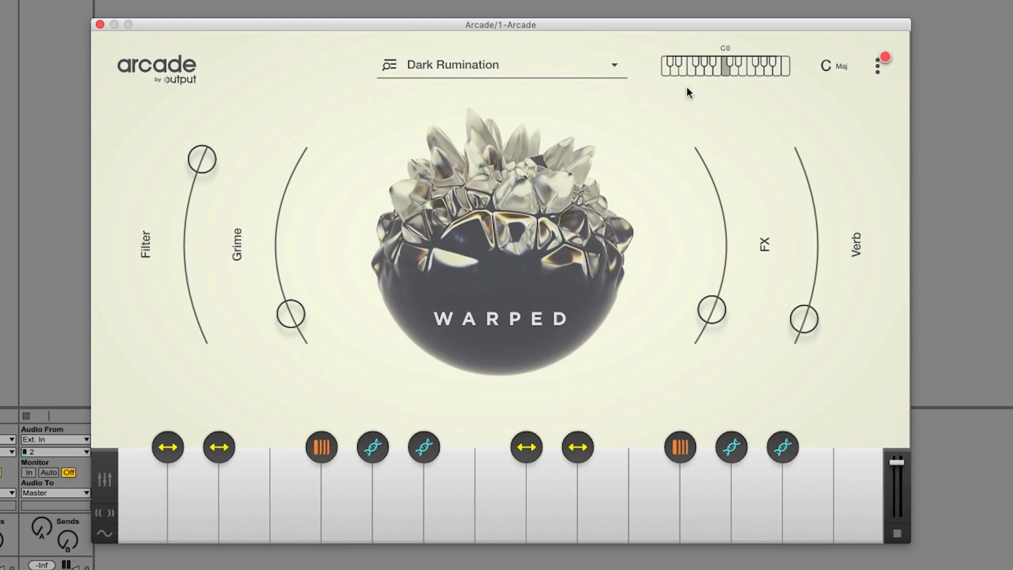
mouse_move(717, 91)
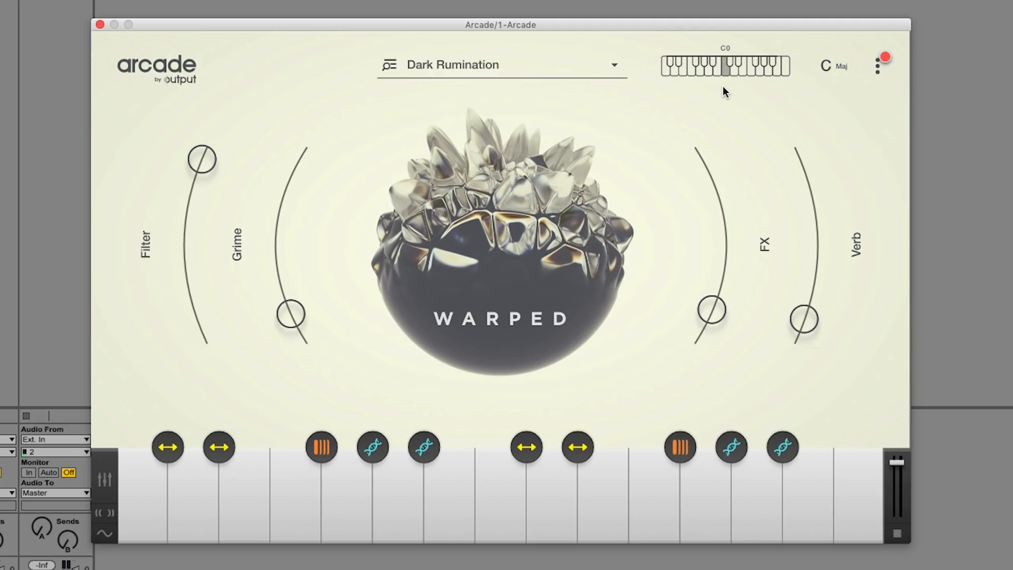
mouse_move(728, 79)
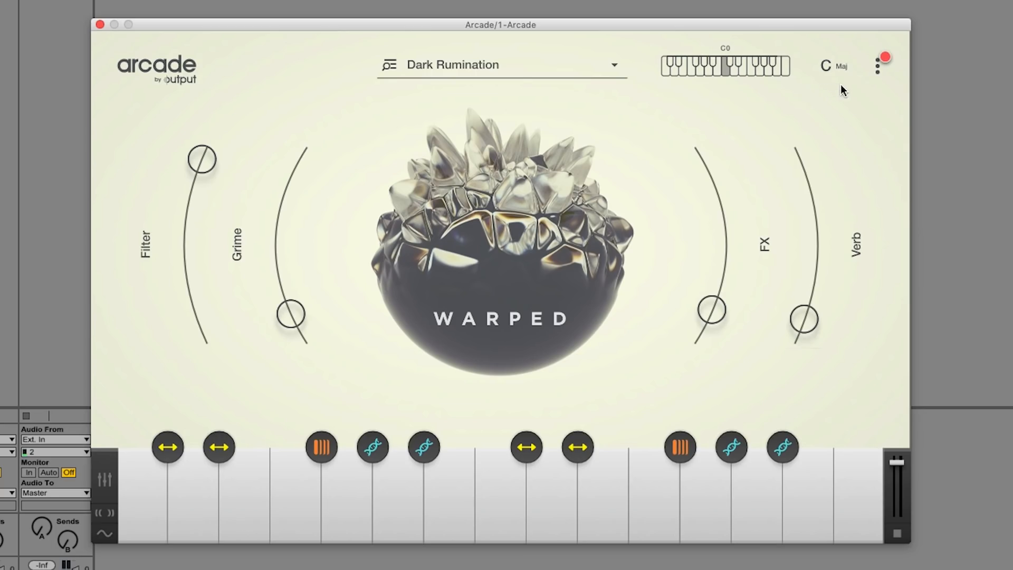
mouse_move(693, 97)
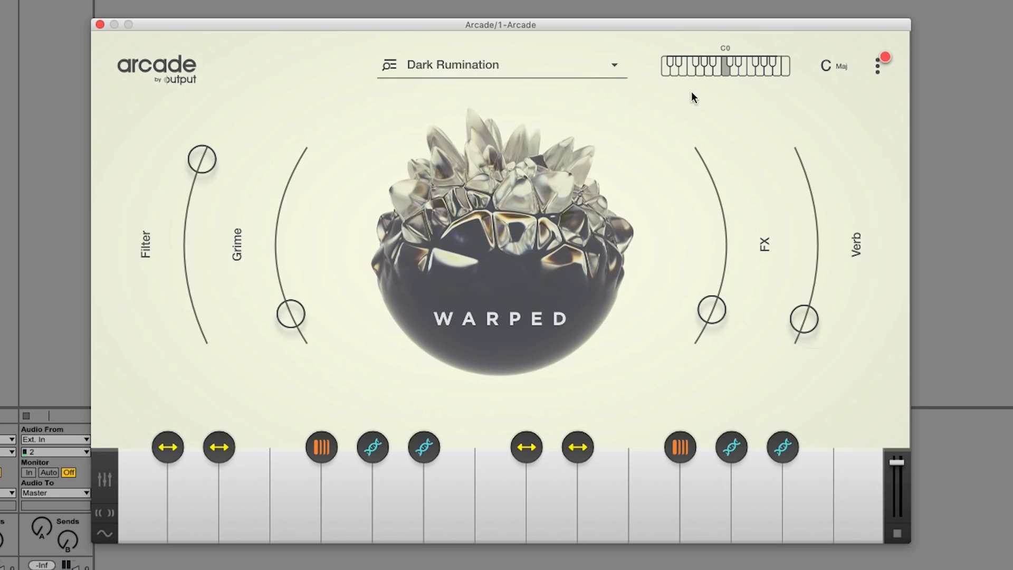
mouse_move(775, 94)
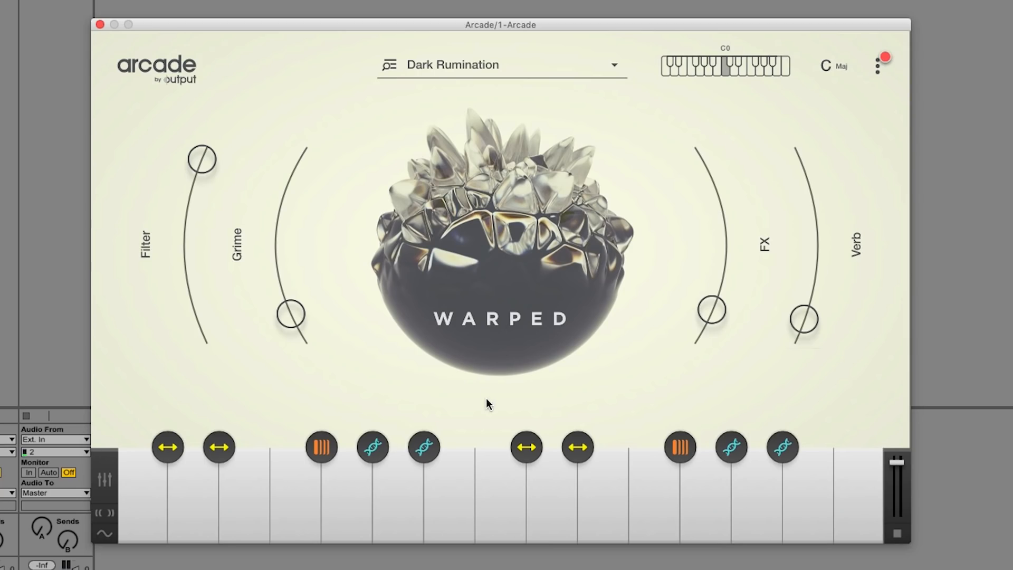
left_click(397, 532)
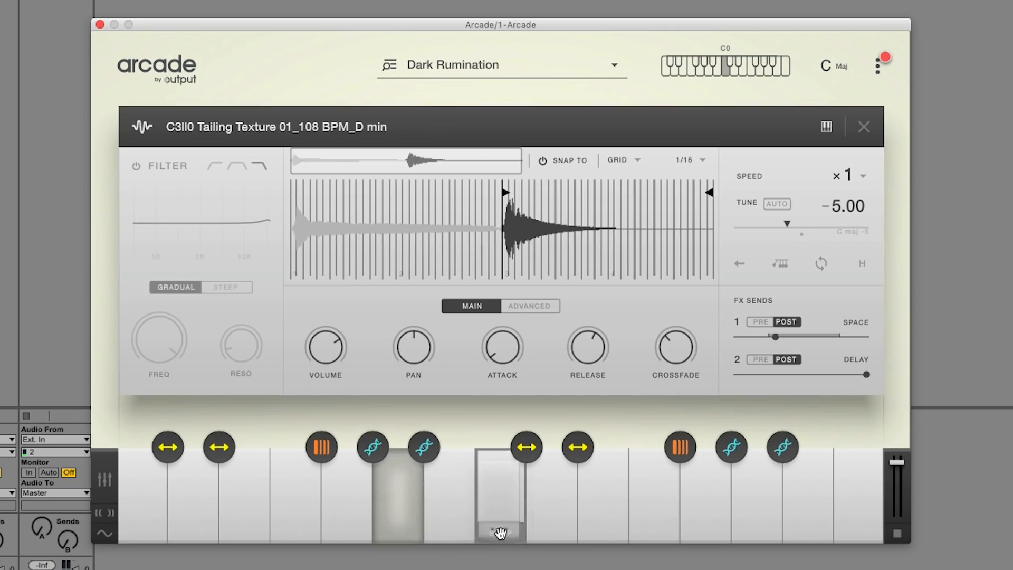
left_click(500, 533)
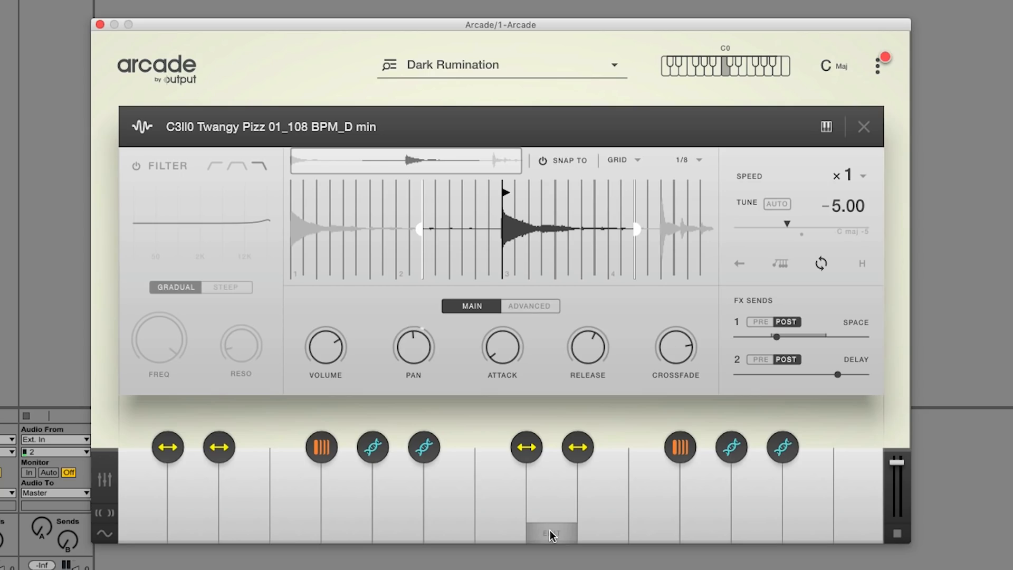
left_click(863, 127)
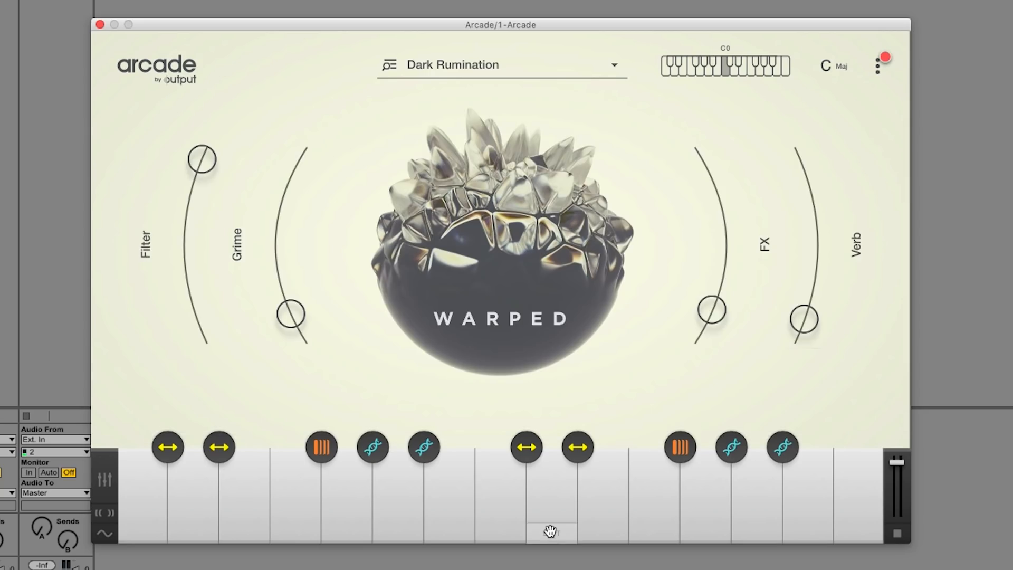
- Reorder send 1's effect chain in the mixer so Filter runs before Reverb
left_click(104, 477)
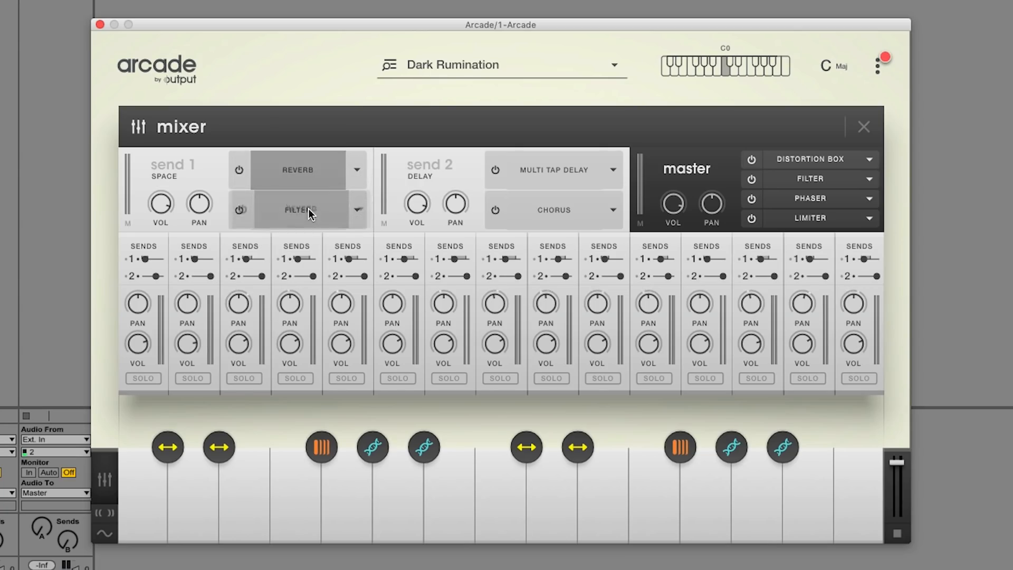
left_click(297, 209)
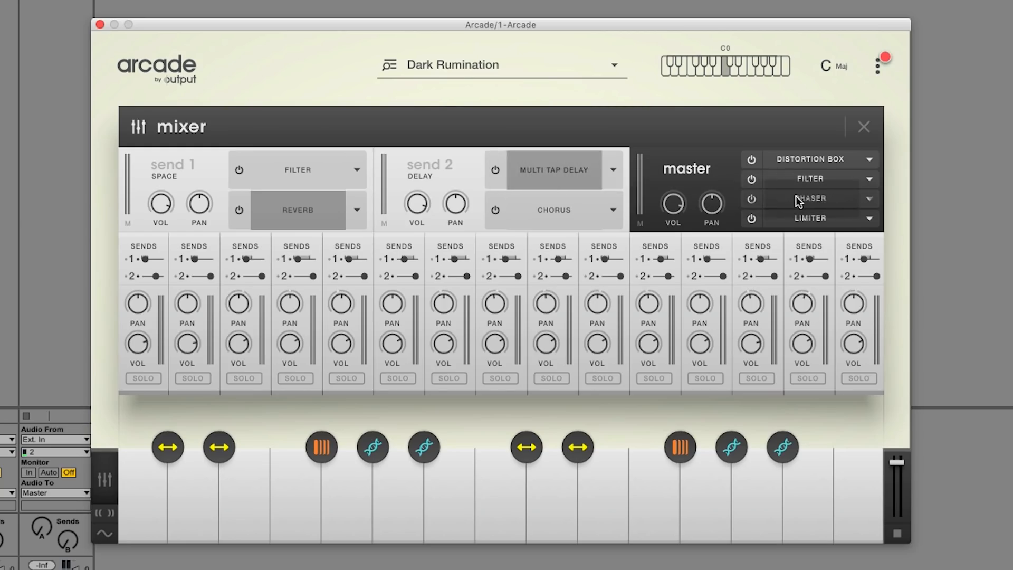
left_click(864, 126)
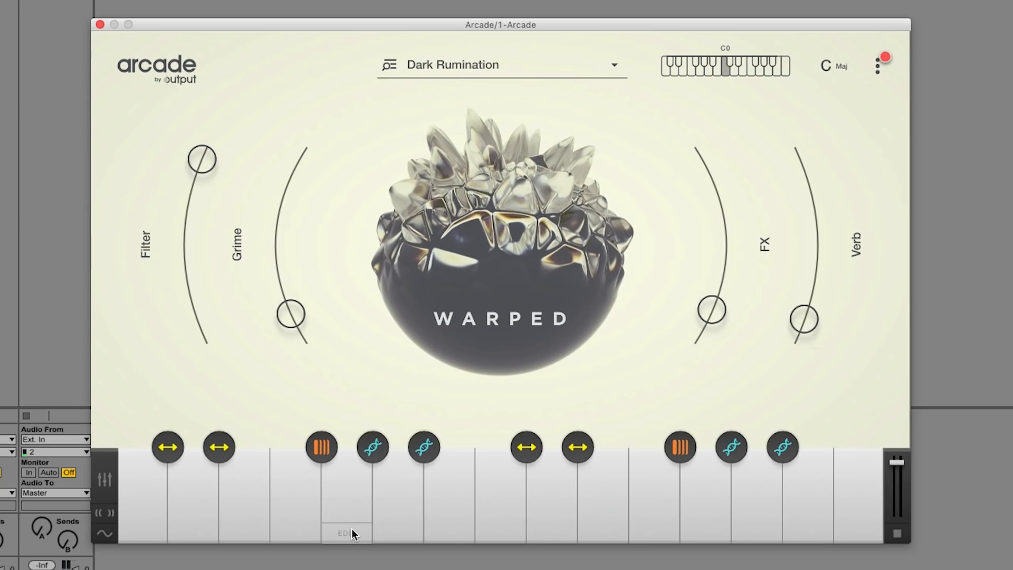
- Bring up the loop editor for the Solving the Case Pizz key with pan at 27.2 R
left_click(347, 532)
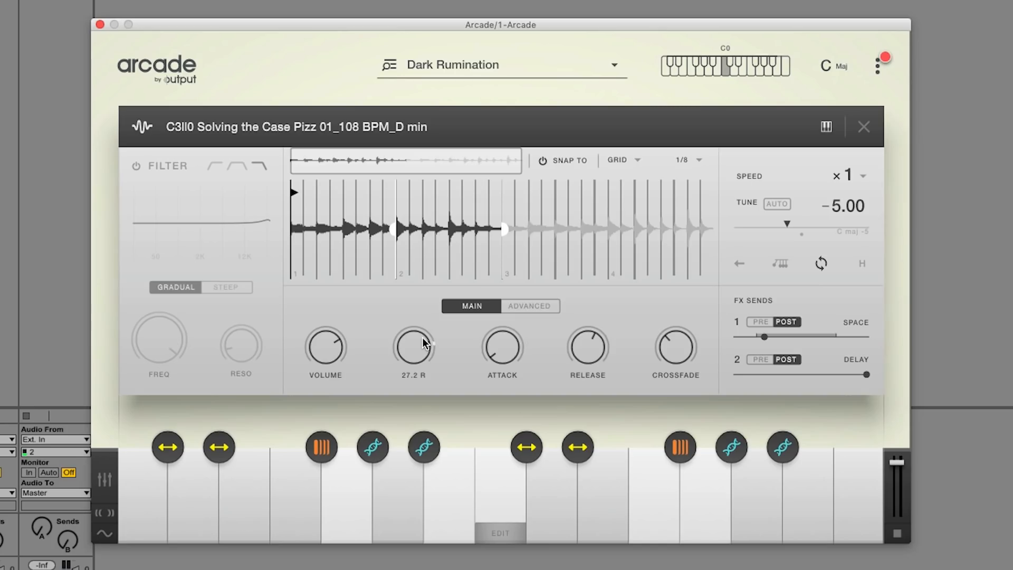
mouse_move(454, 333)
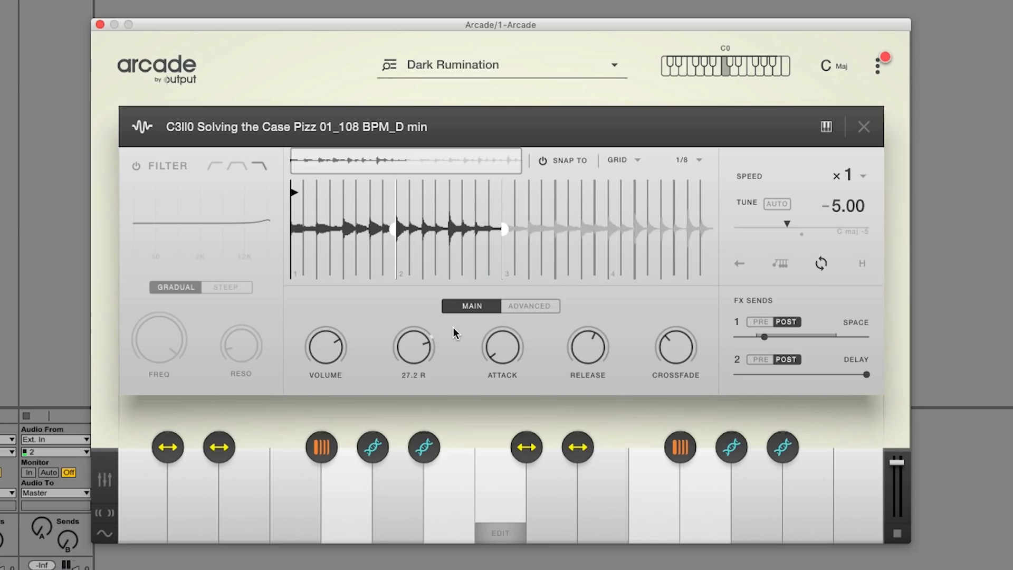
mouse_move(450, 349)
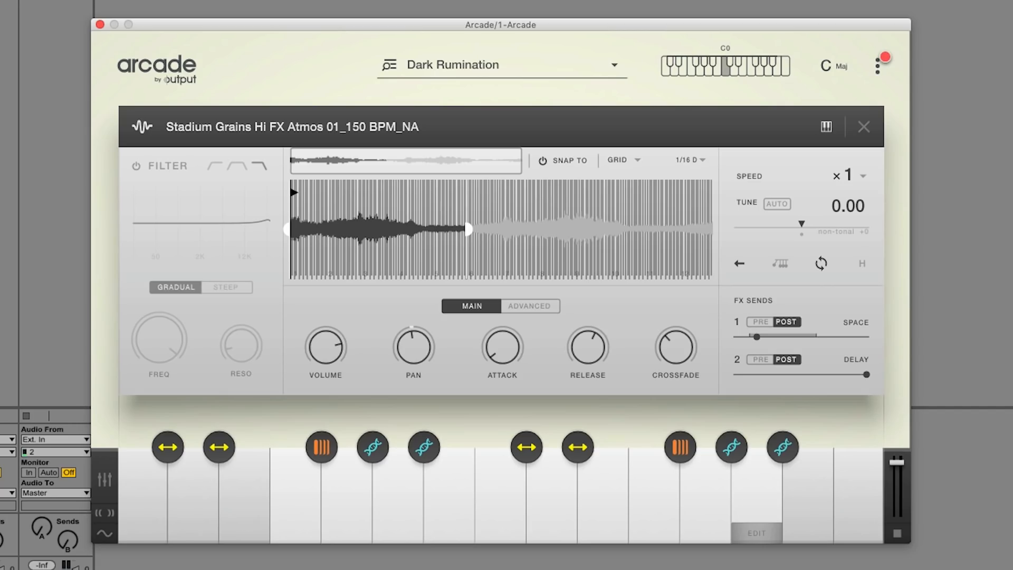
- Leave the loop editor and reveal the main menu listing the update notice
left_click(864, 127)
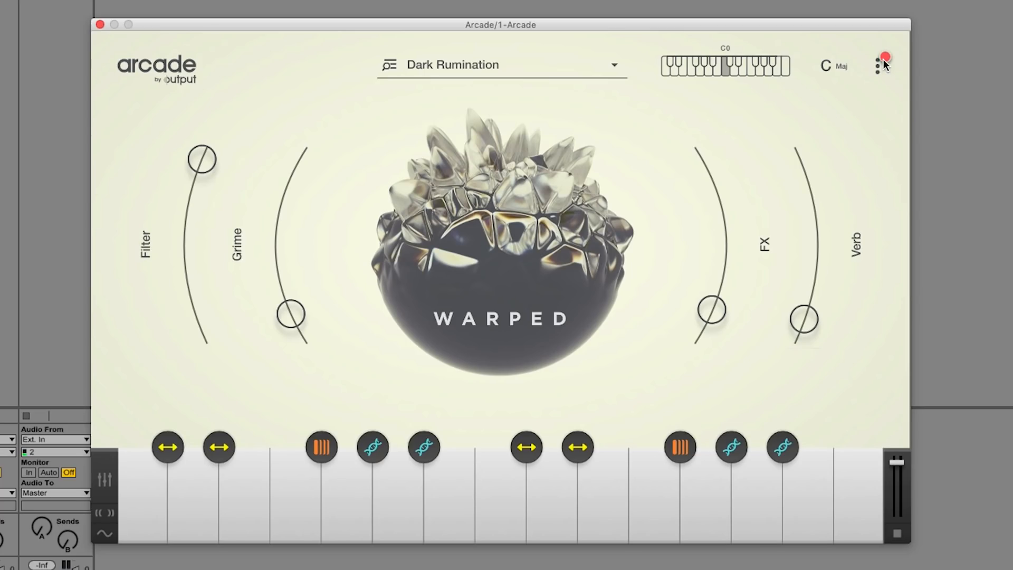
left_click(877, 64)
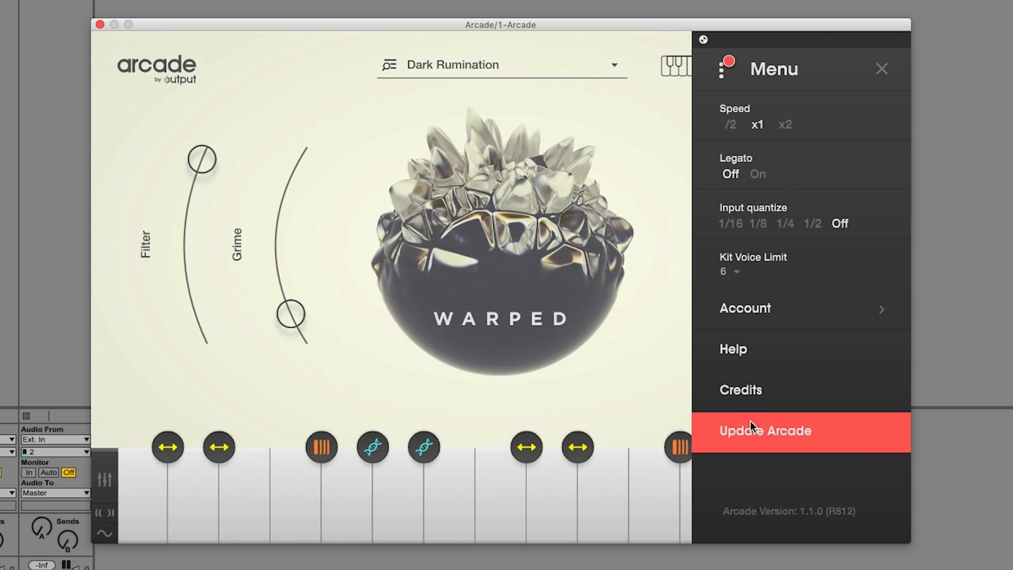
mouse_move(791, 442)
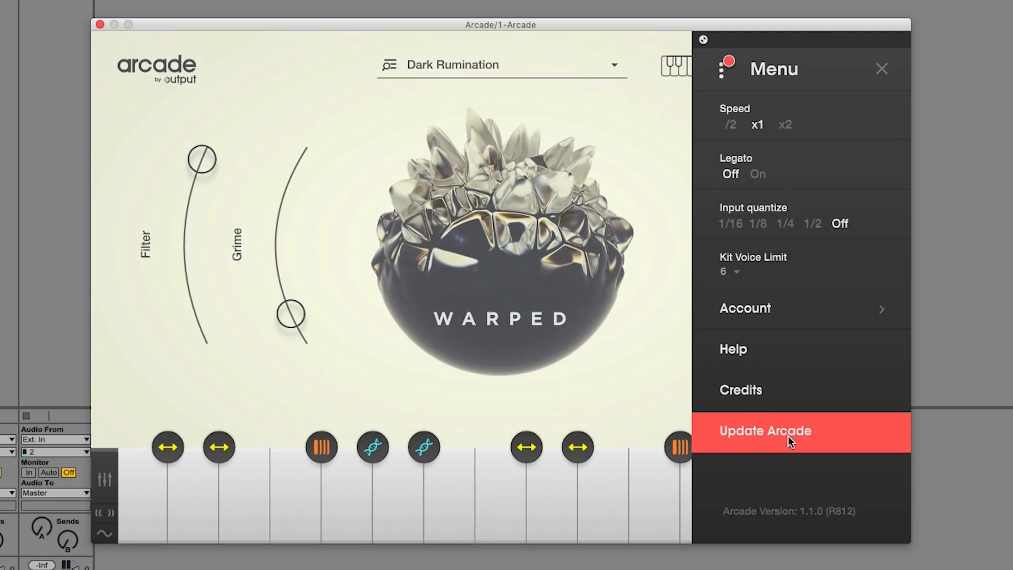